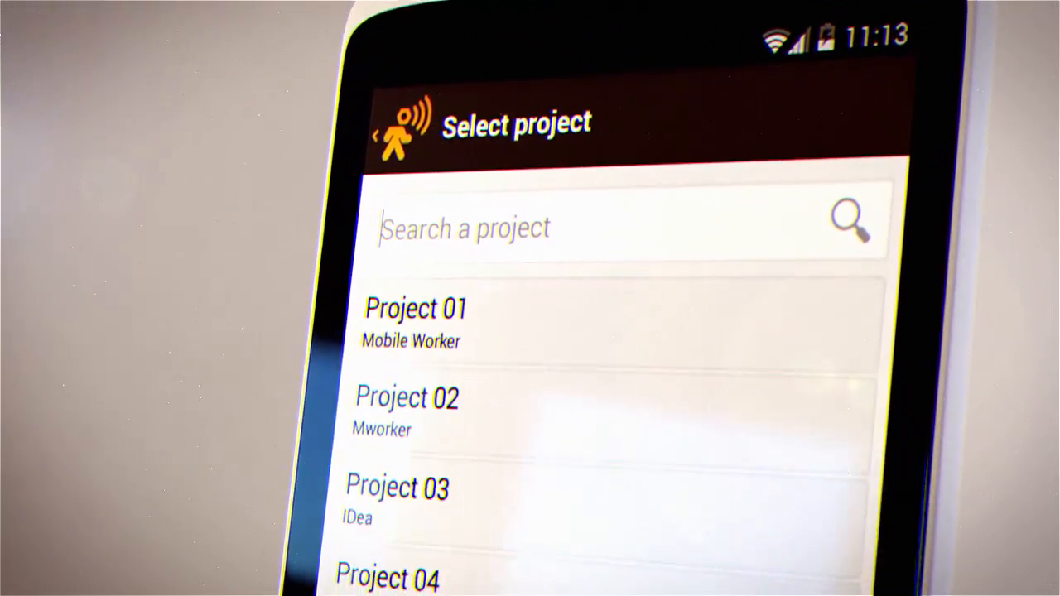
- Select Project 01 so its time tracker starts running with the Working status
left_click(407, 397)
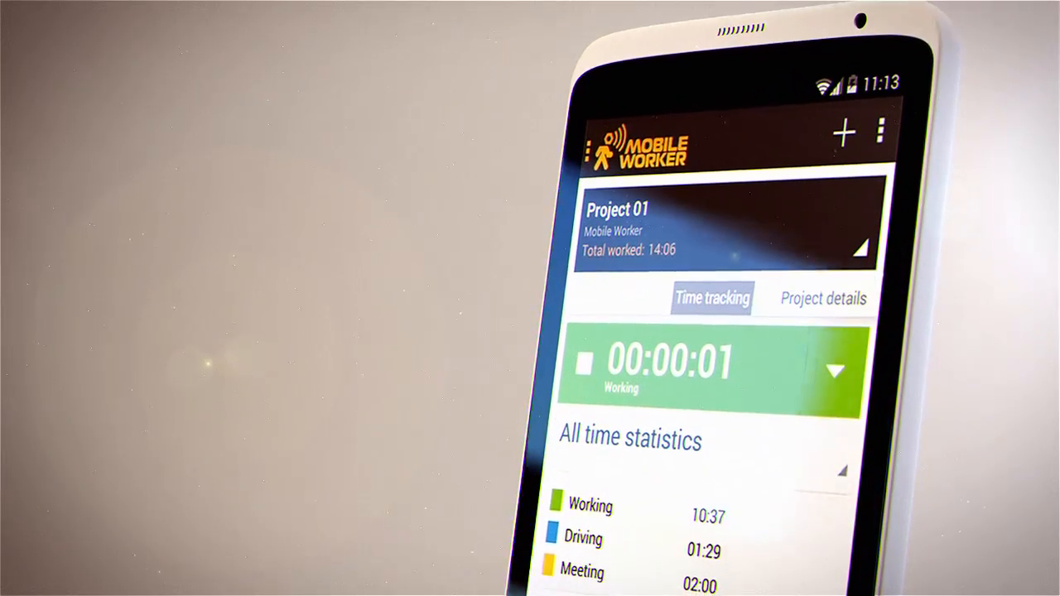
left_click(822, 298)
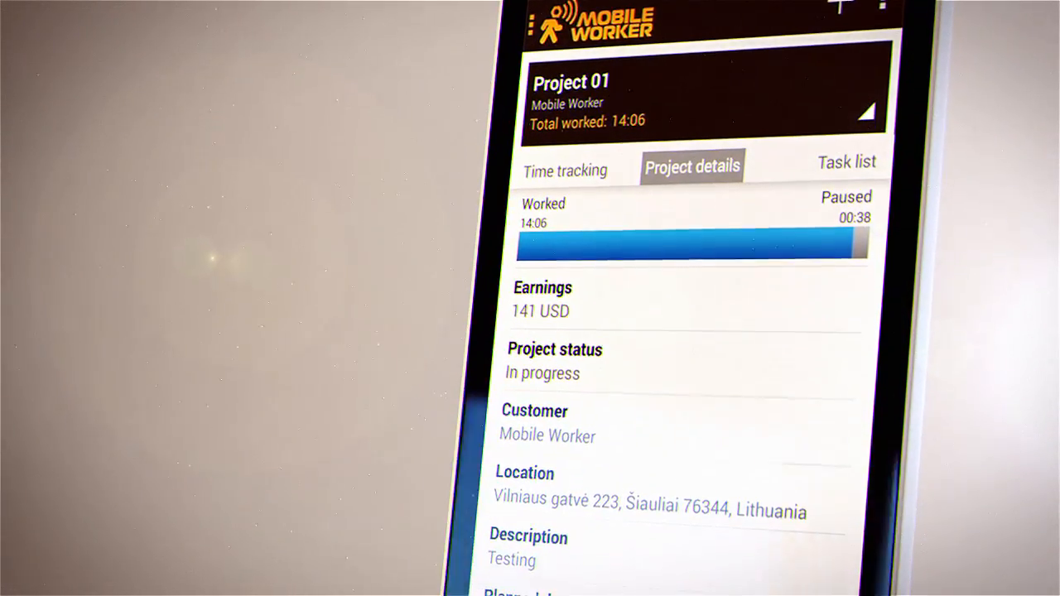
left_click(847, 162)
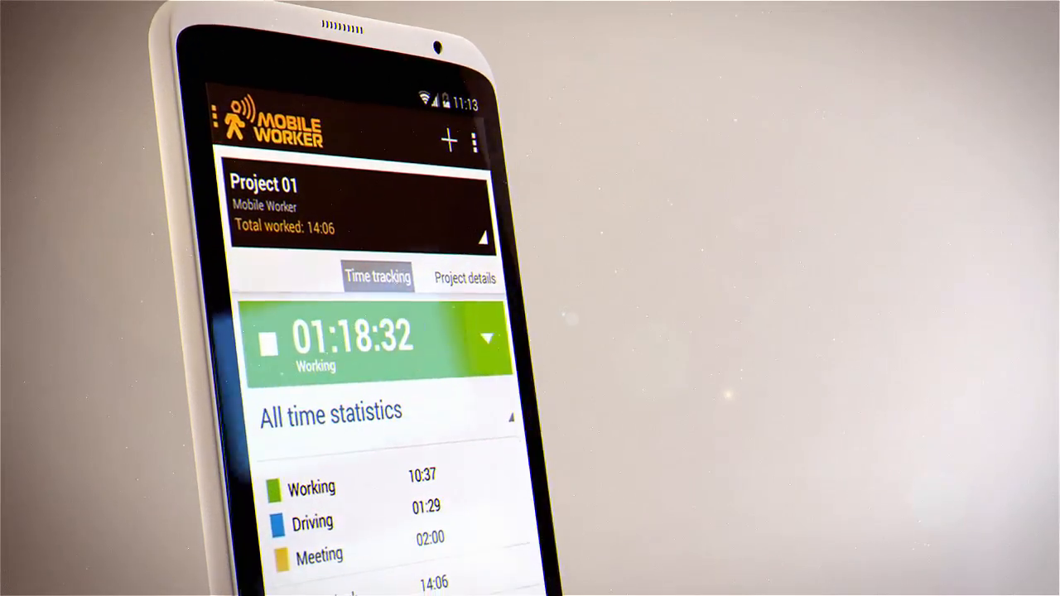
- Switch Project 01's status to Driving, stop the tracker, and show the side navigation menu
left_click(487, 338)
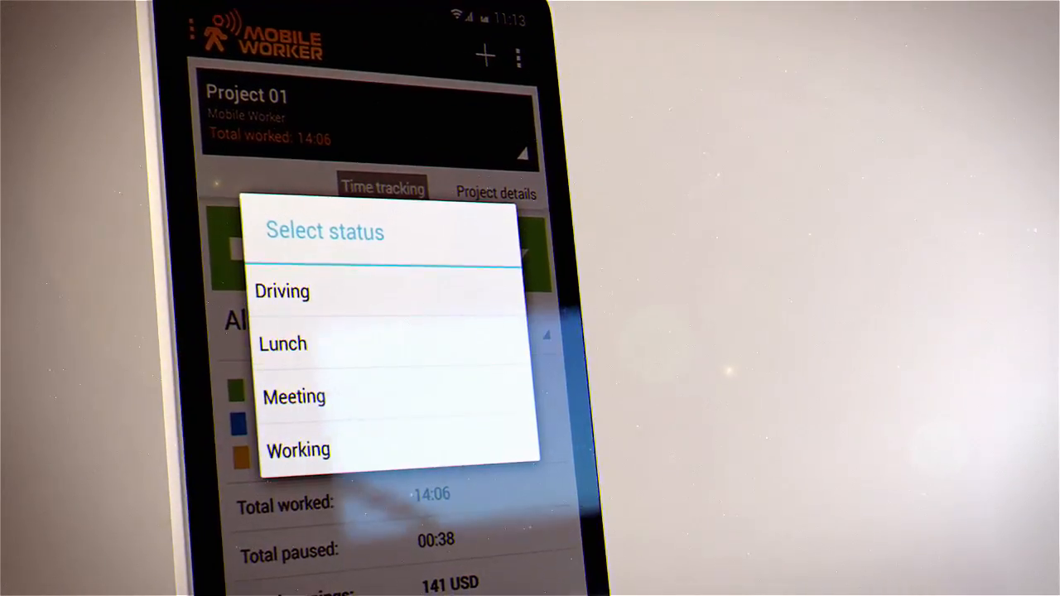
left_click(282, 292)
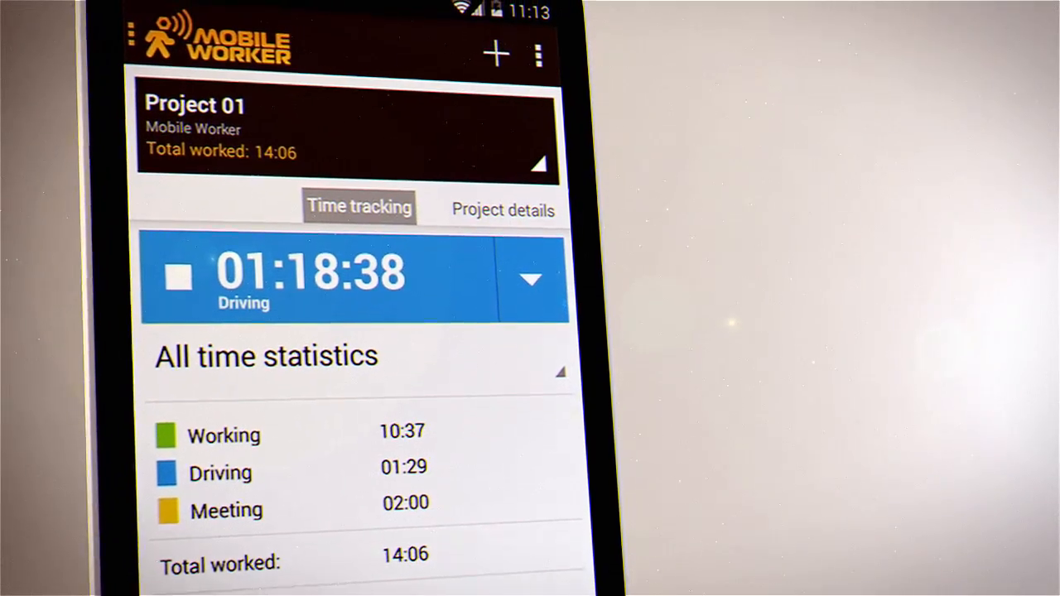
left_click(179, 276)
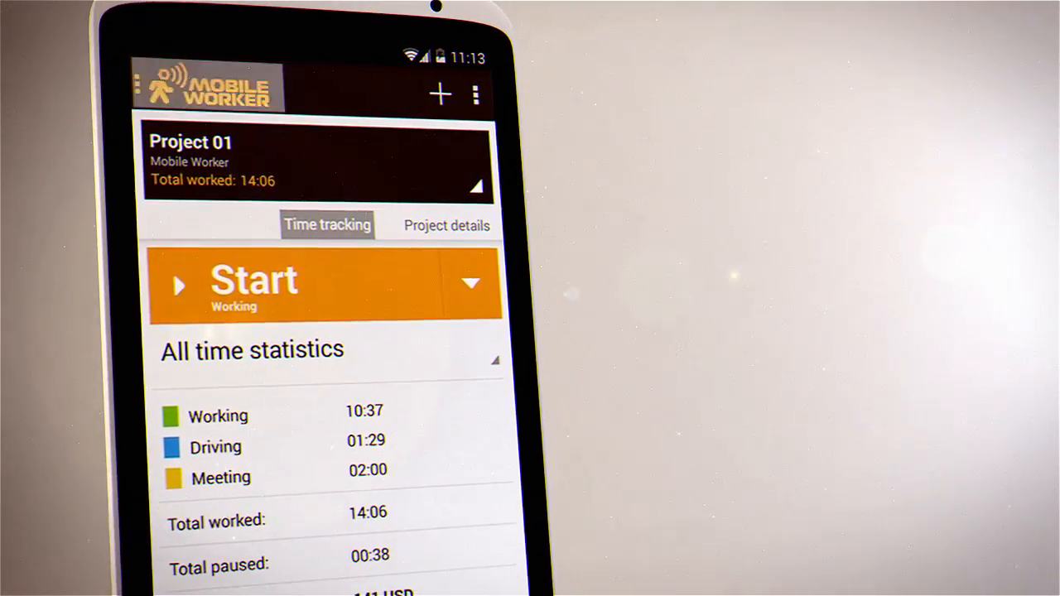
left_click(141, 86)
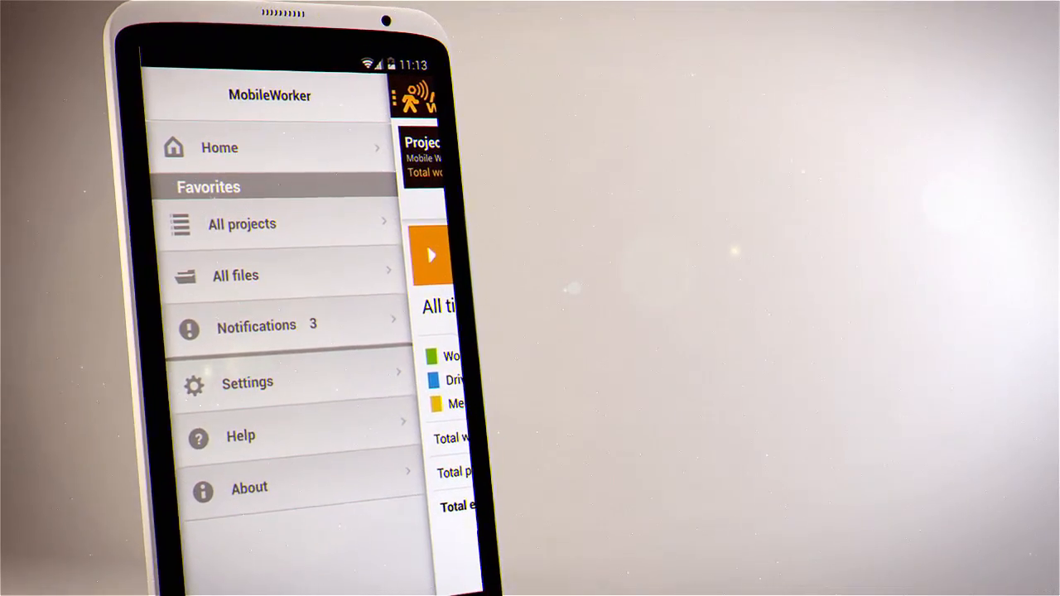